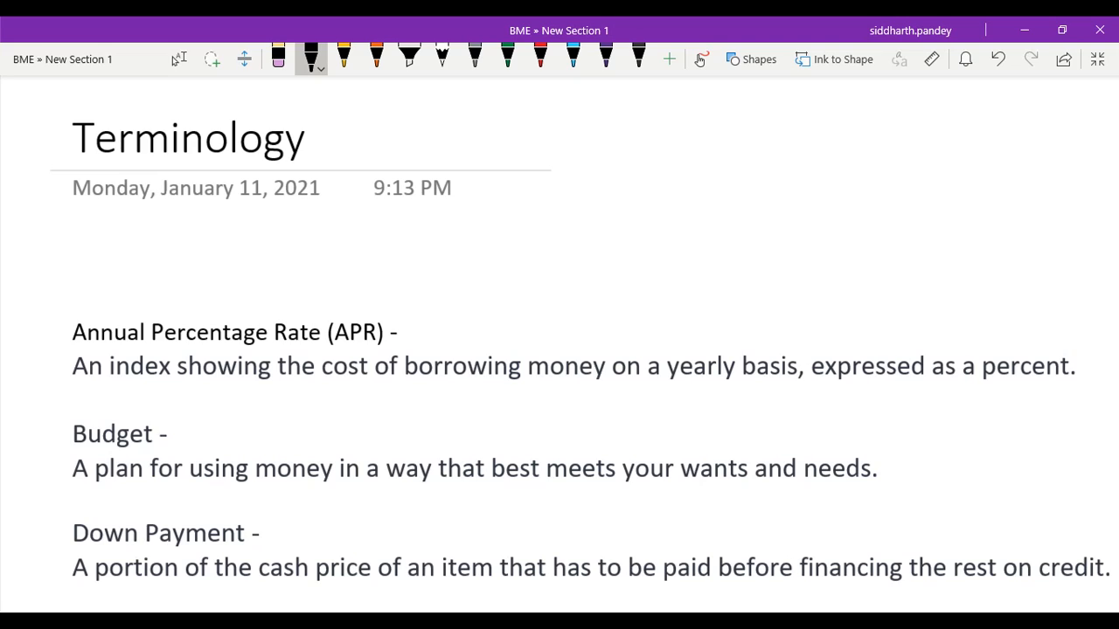
Step: Underline the APR term and ink a $1000 loan at 12% with 1% written below
left_click_drag(72, 346, 381, 347)
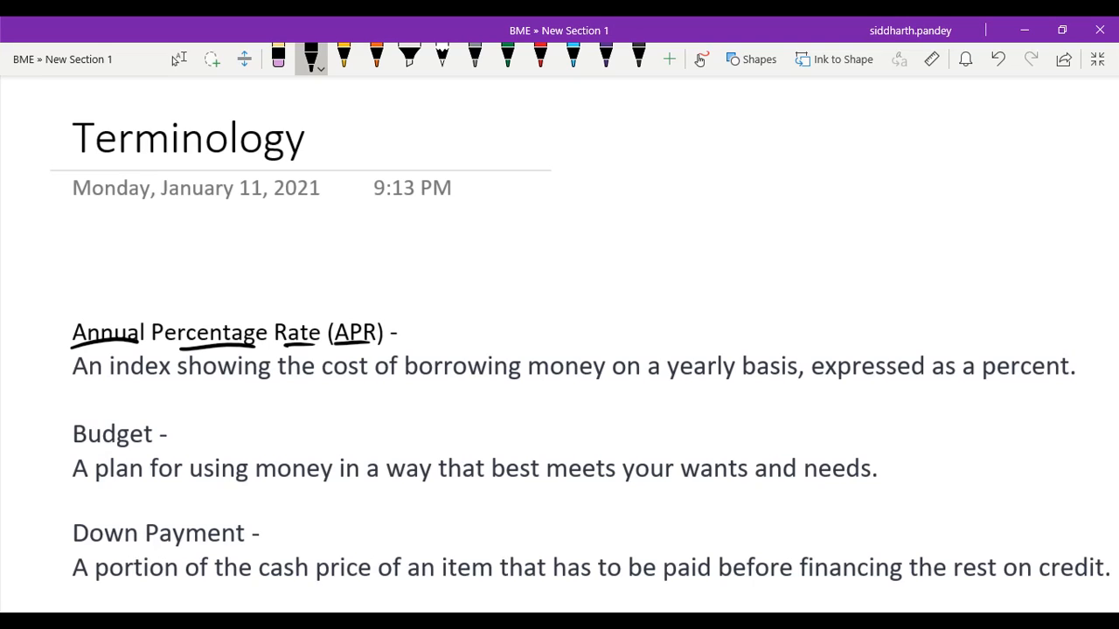
left_click_drag(743, 231, 783, 213)
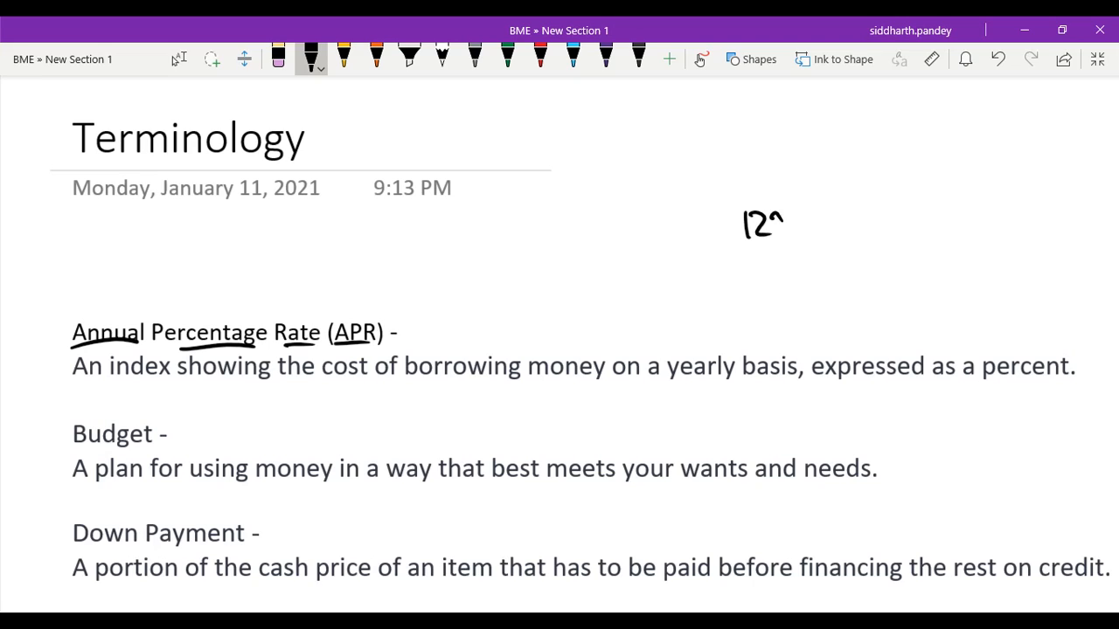
left_click_drag(761, 219, 791, 231)
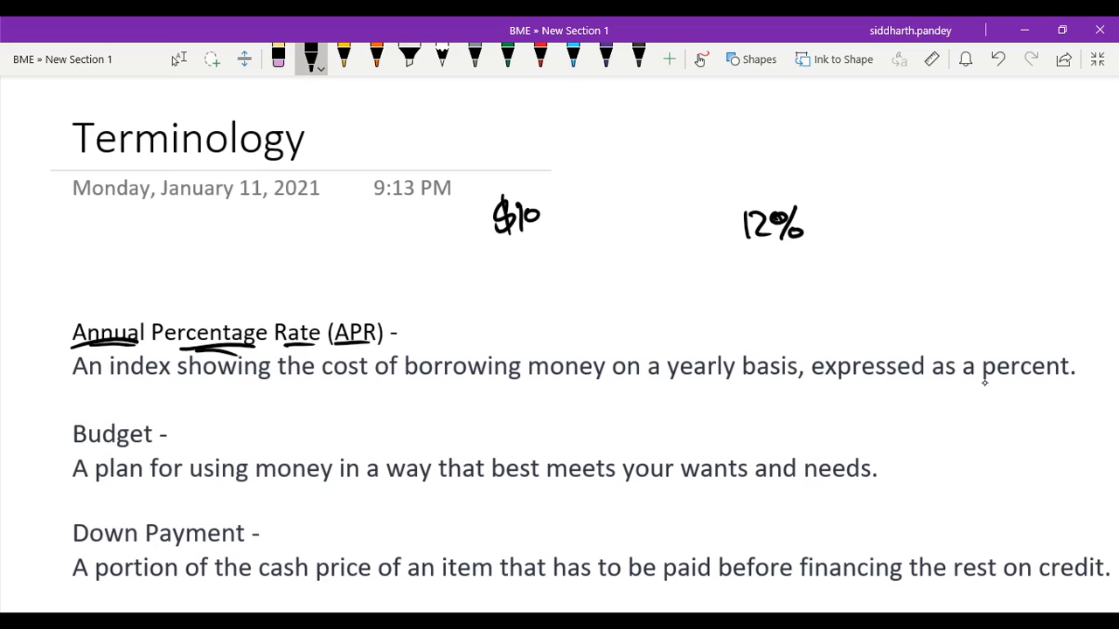
left_click_drag(539, 214, 577, 217)
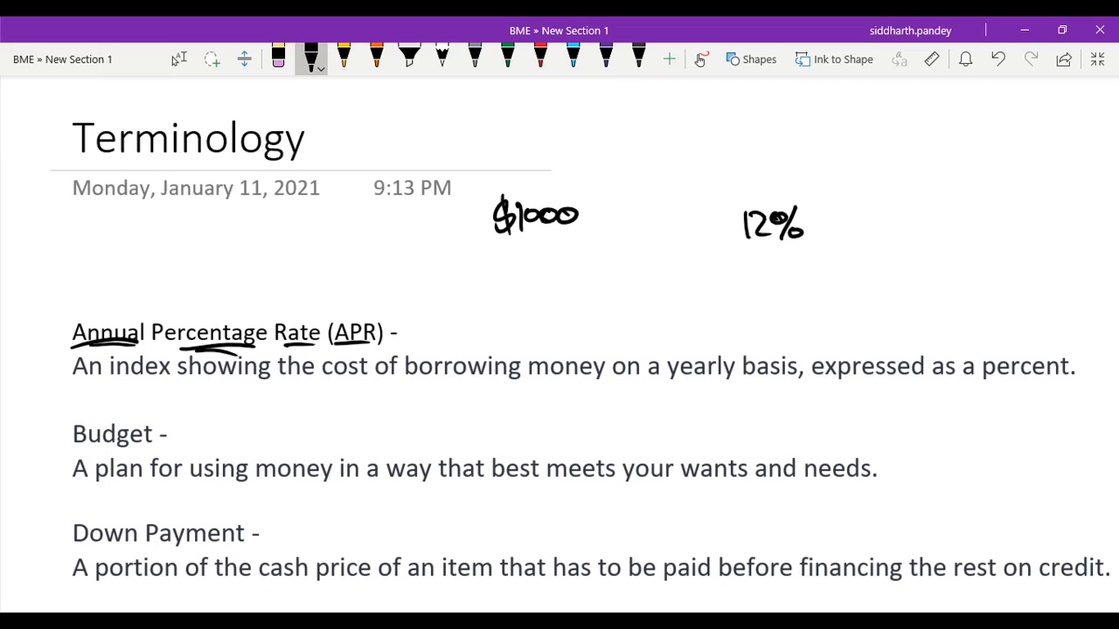
mouse_move(984, 383)
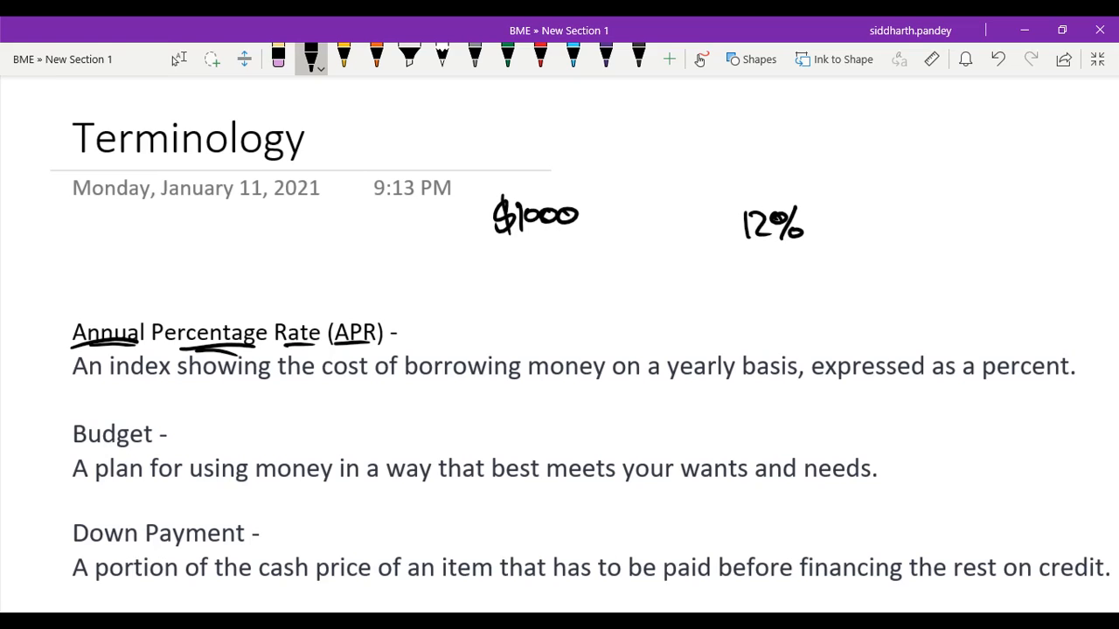
left_click_drag(524, 283, 540, 271)
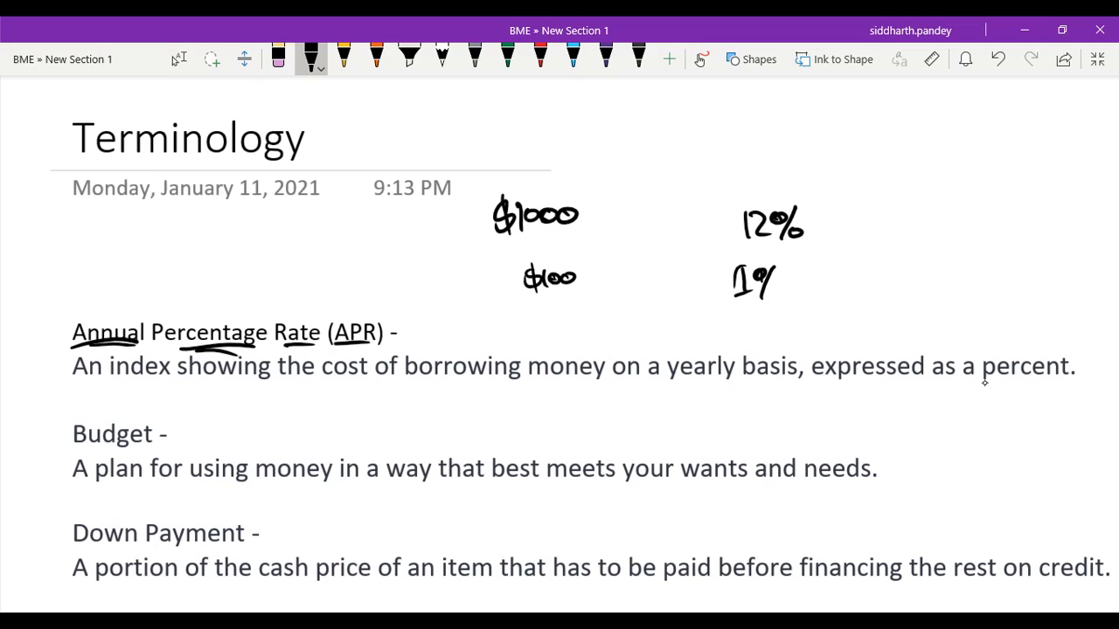
Step: Underline 12% and label the rates as 12%/year and 1%/month
left_click_drag(734, 252, 795, 251)
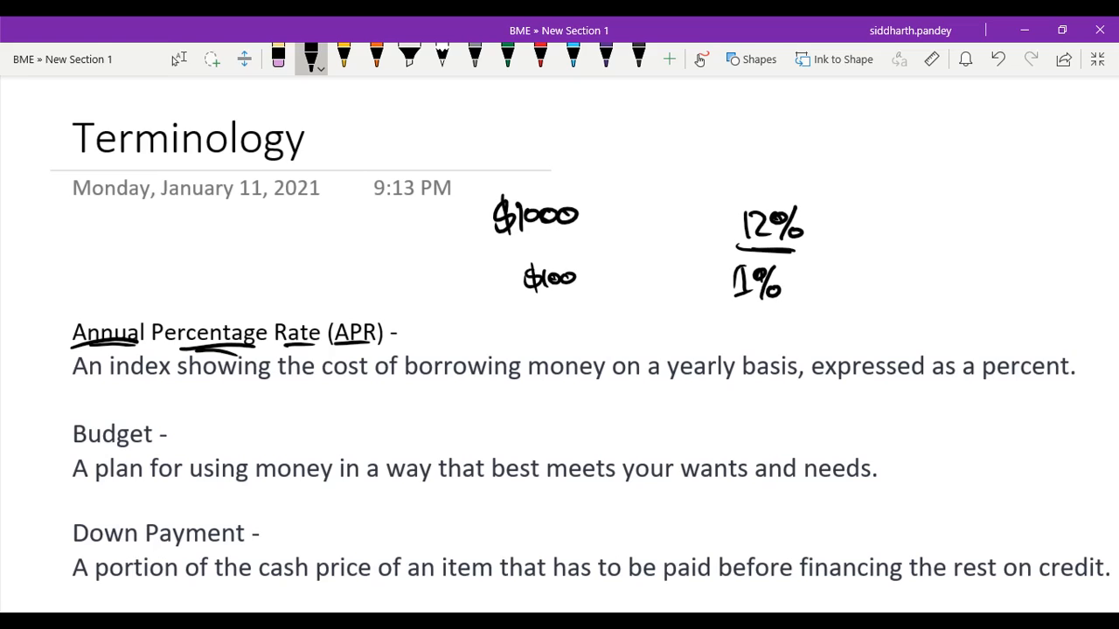
left_click_drag(821, 223, 909, 236)
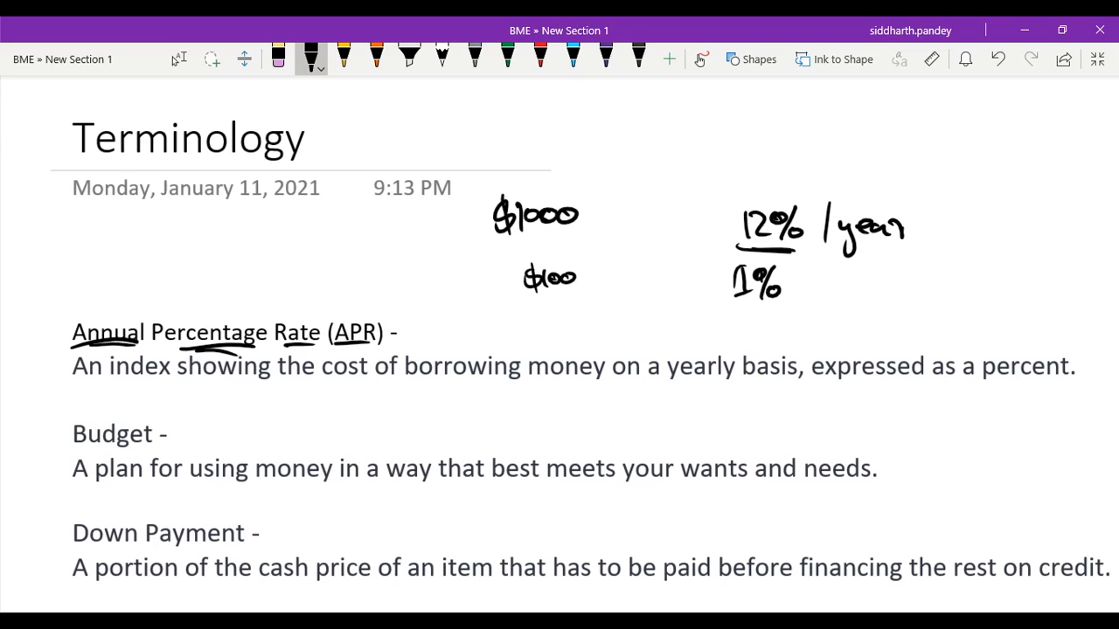
left_click_drag(808, 283, 877, 283)
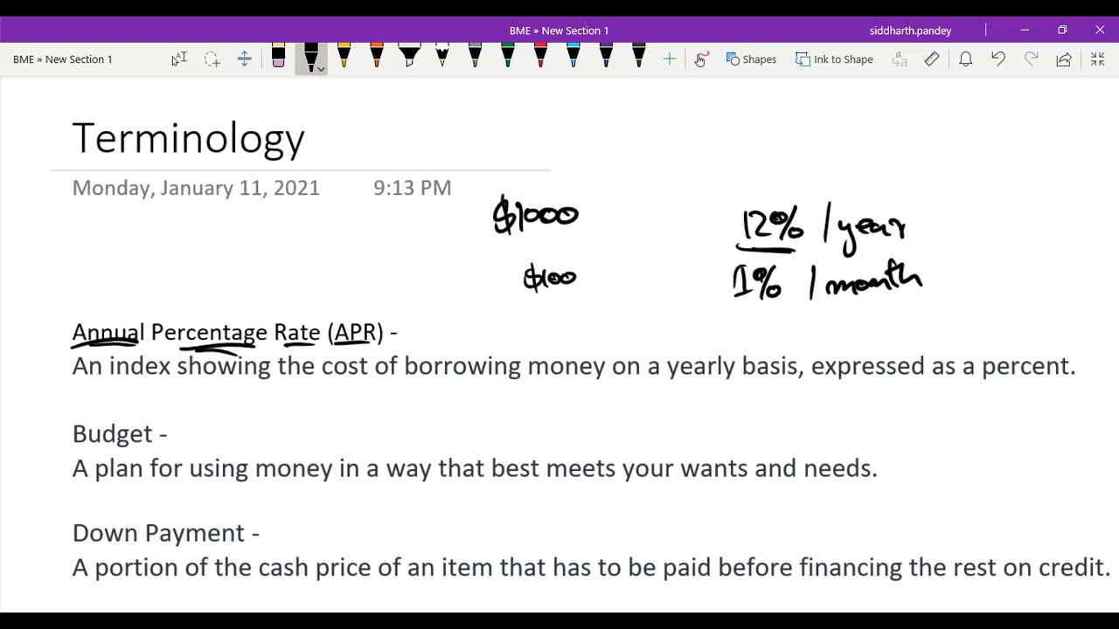
Step: Write the $1100 total, underline it and point it at 1%
left_click_drag(560, 300, 567, 329)
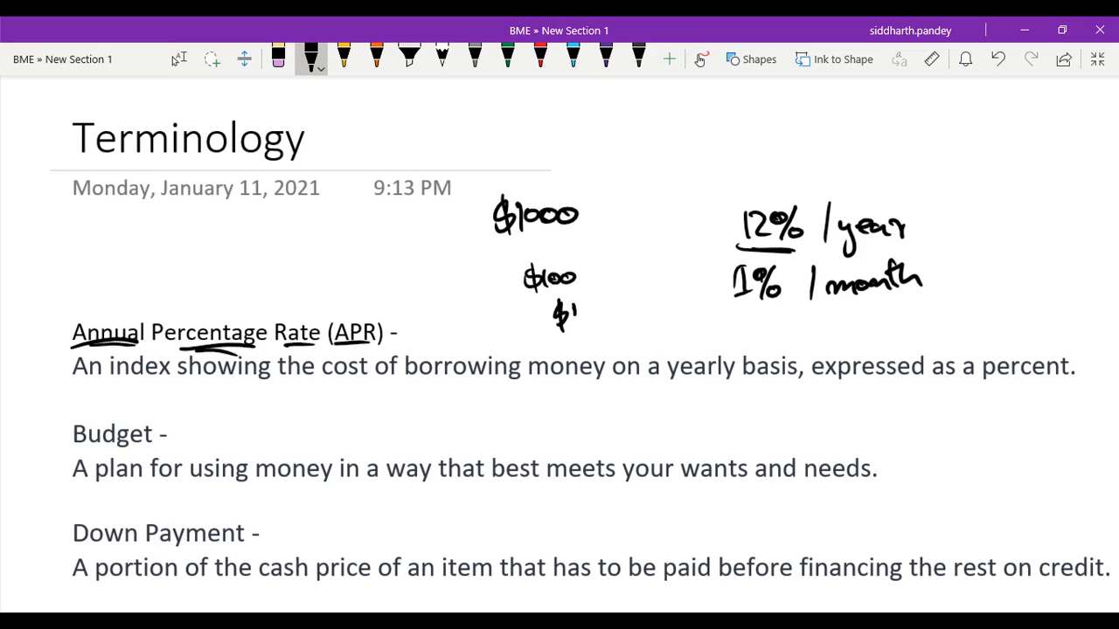
left_click_drag(556, 314, 621, 315)
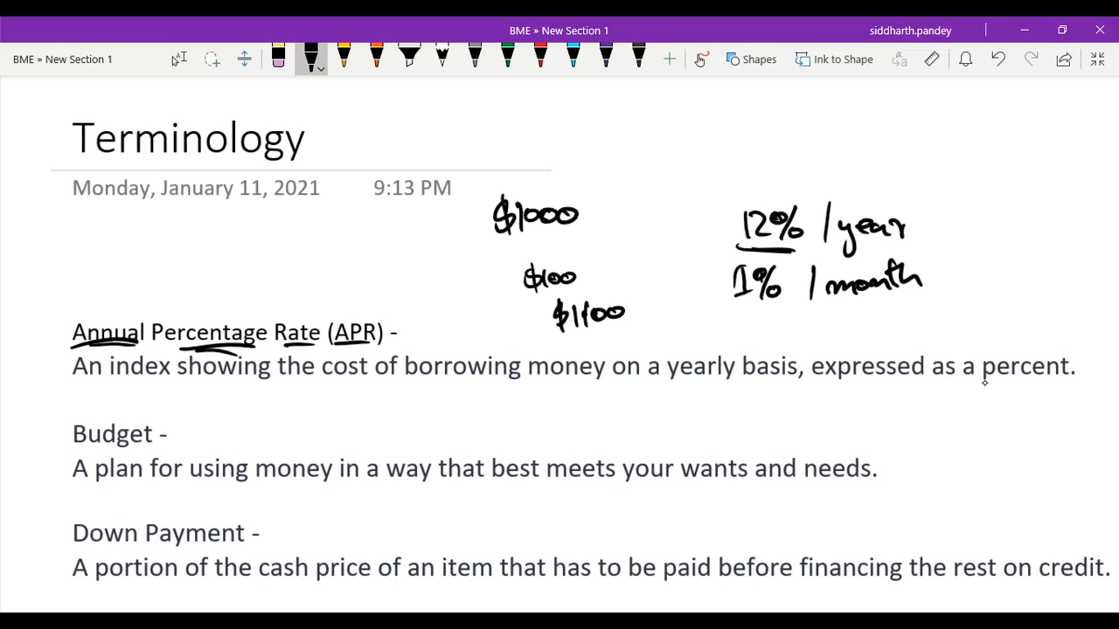
left_click_drag(696, 332, 738, 315)
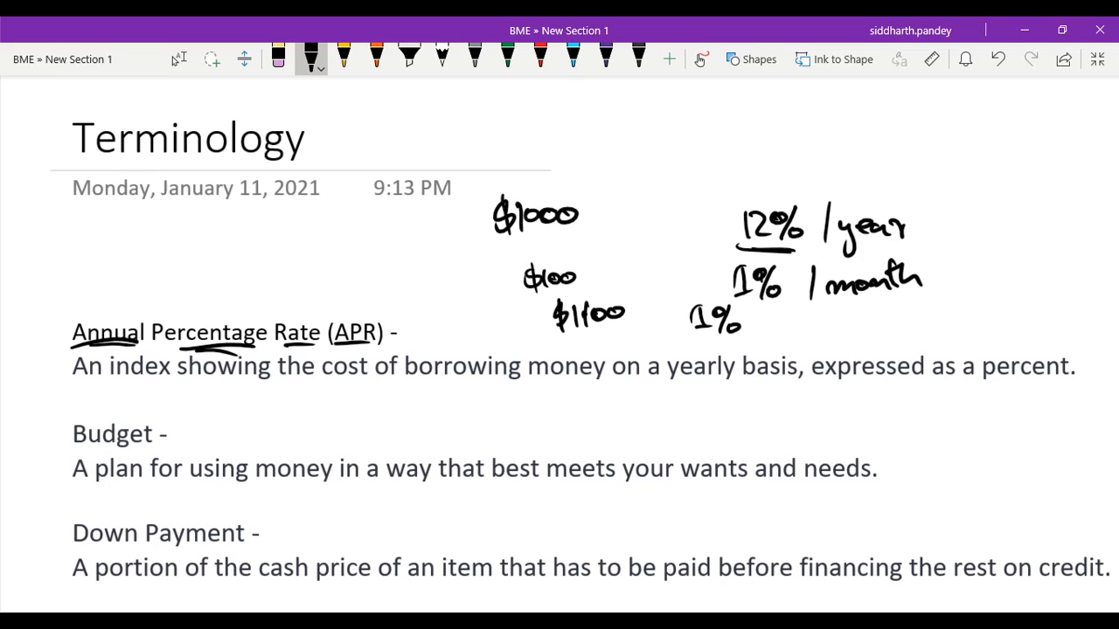
left_click_drag(629, 329, 682, 315)
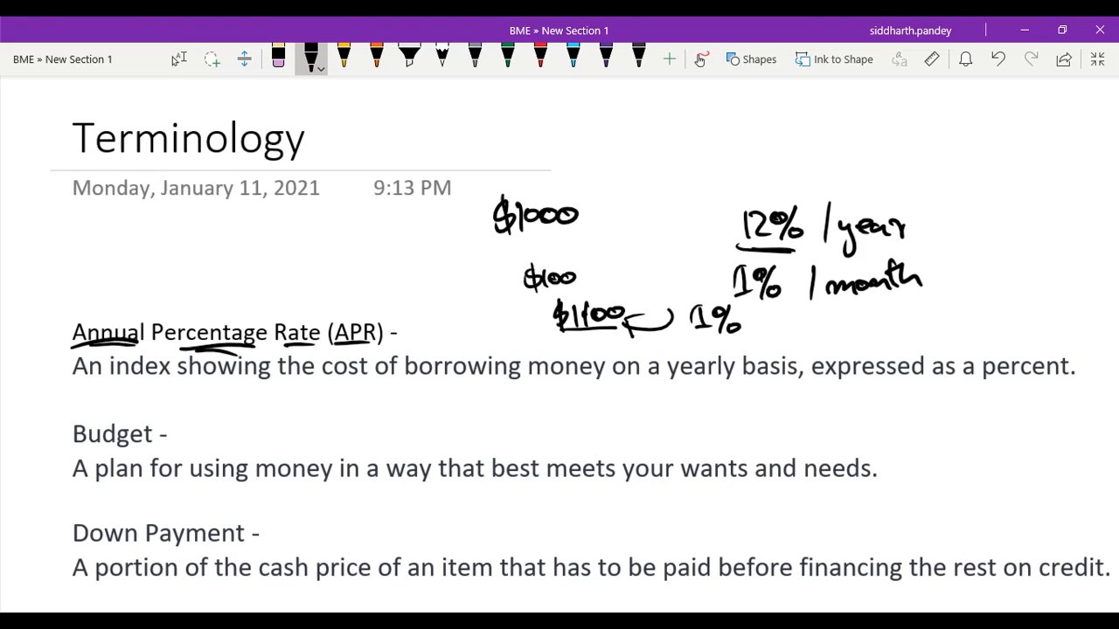
Step: Ink '$1000/month → Food Budget' beside the Budget definition
scroll("down", 3)
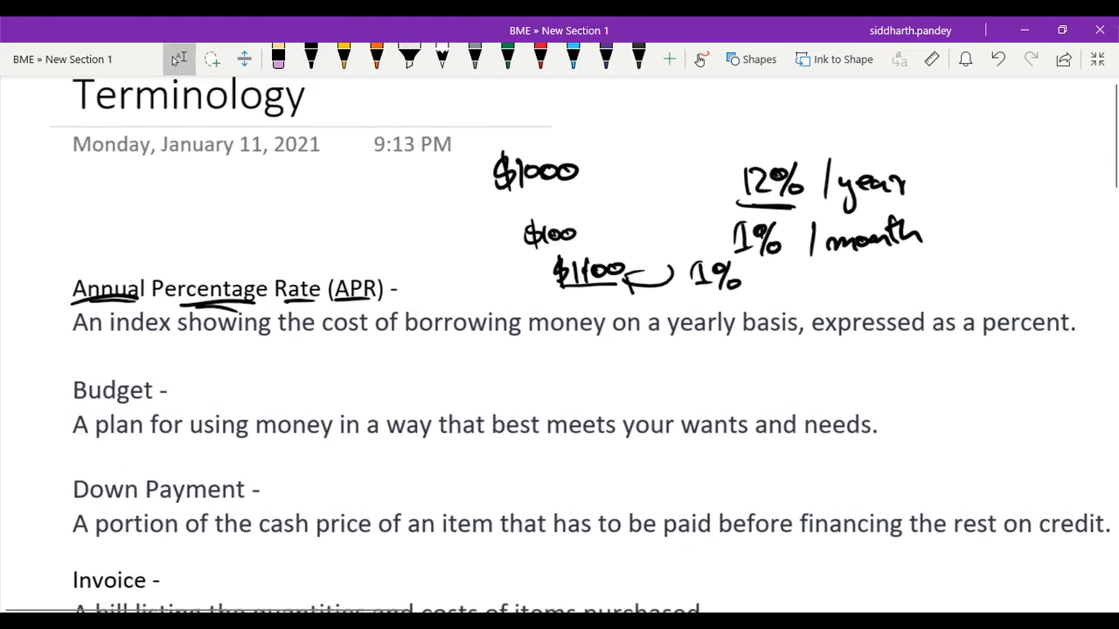
scroll("down", 3)
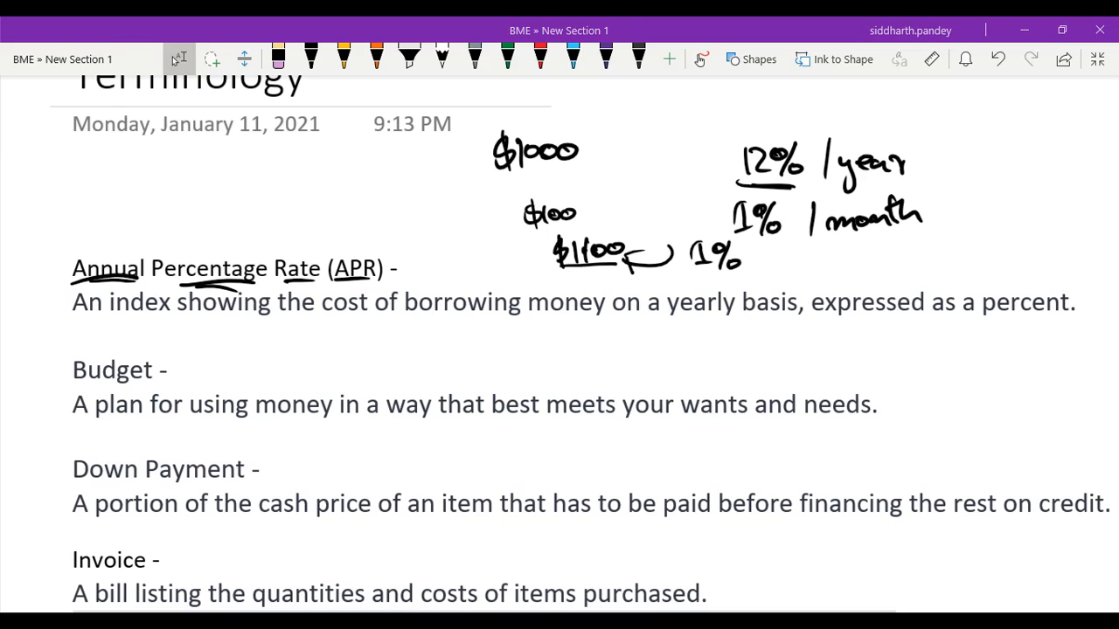
left_click_drag(650, 370, 673, 349)
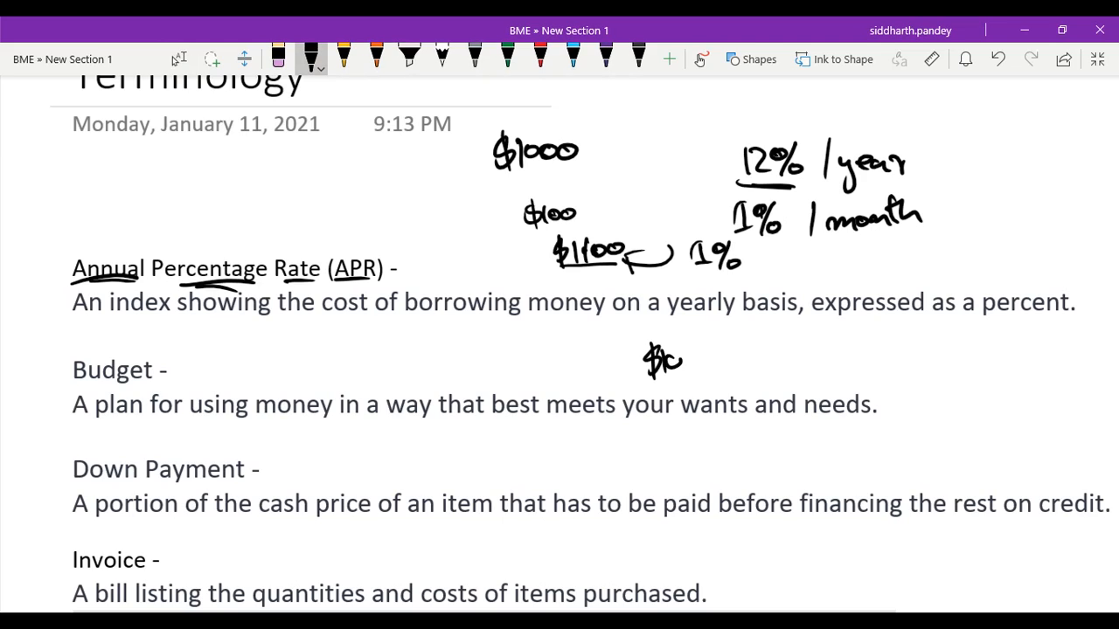
left_click_drag(651, 362, 748, 367)
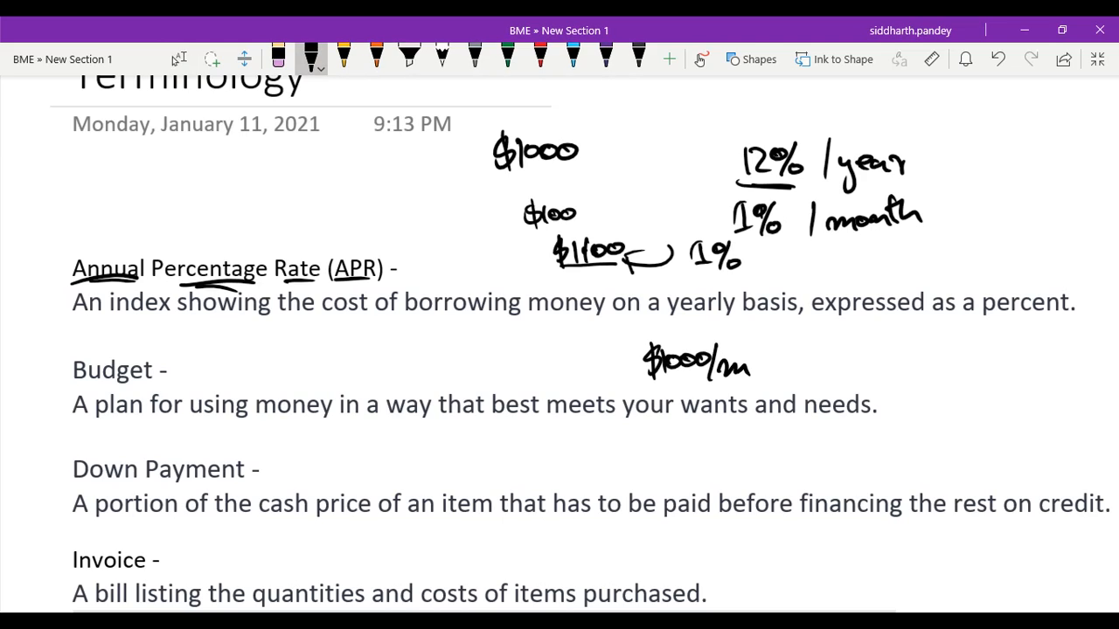
left_click_drag(725, 362, 843, 362)
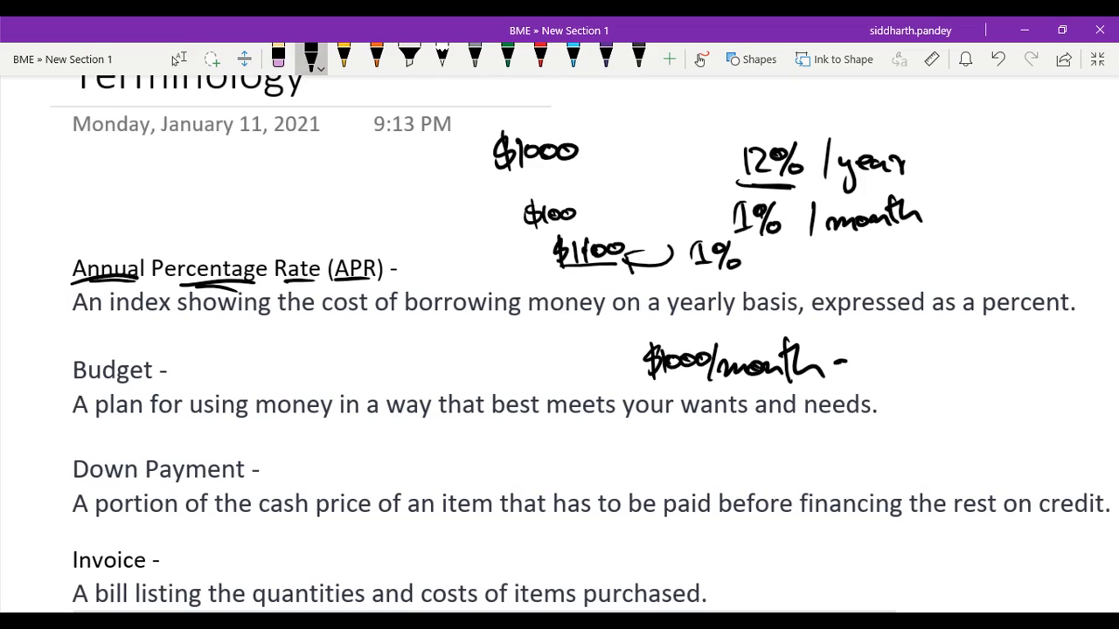
left_click_drag(848, 358, 935, 358)
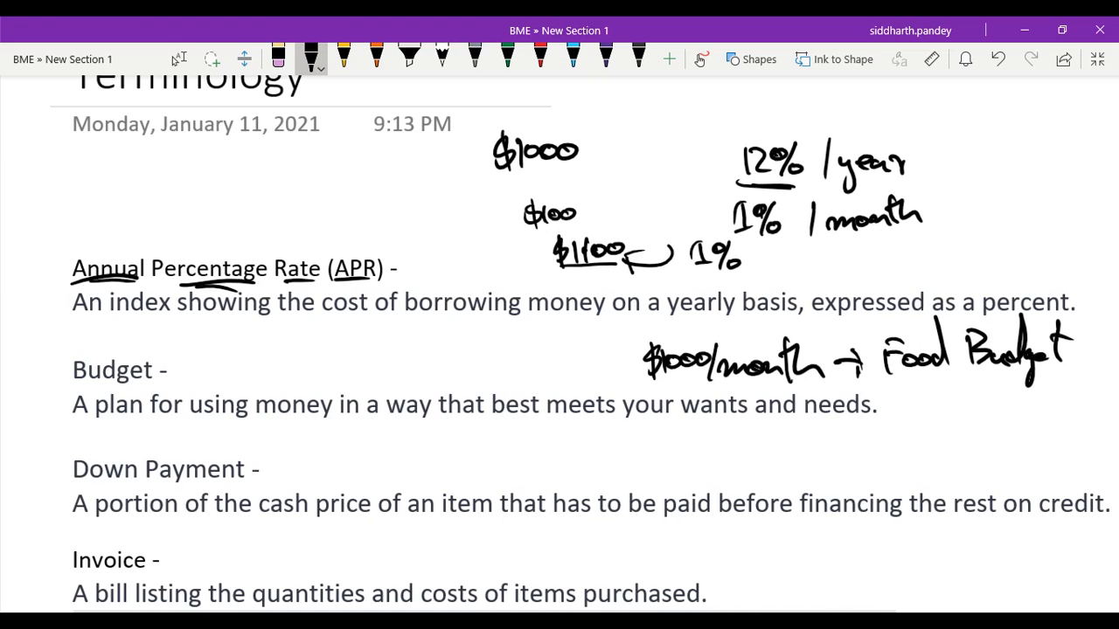
Step: Write the down payment amount under the house sketch and label it Downpayment
scroll("down", 3)
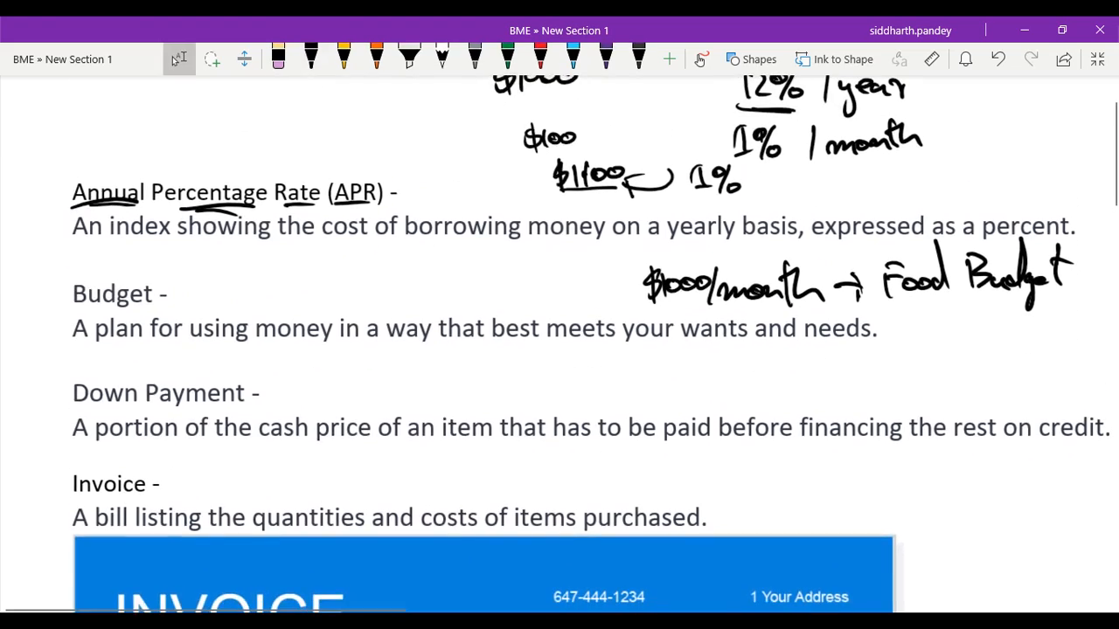
scroll("up", 3)
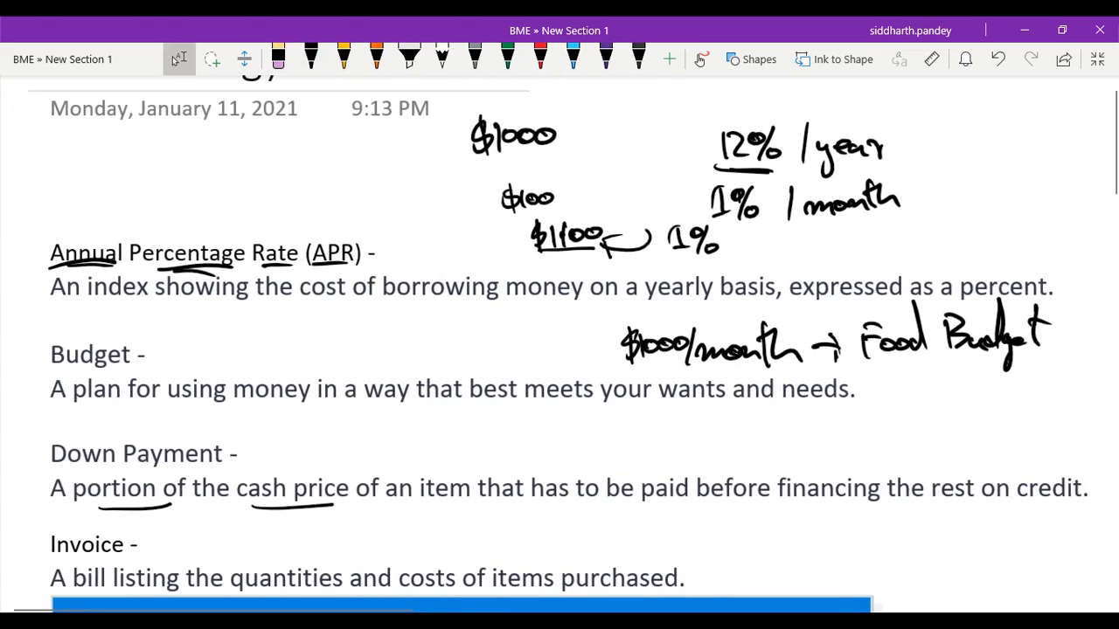
scroll("right", 3)
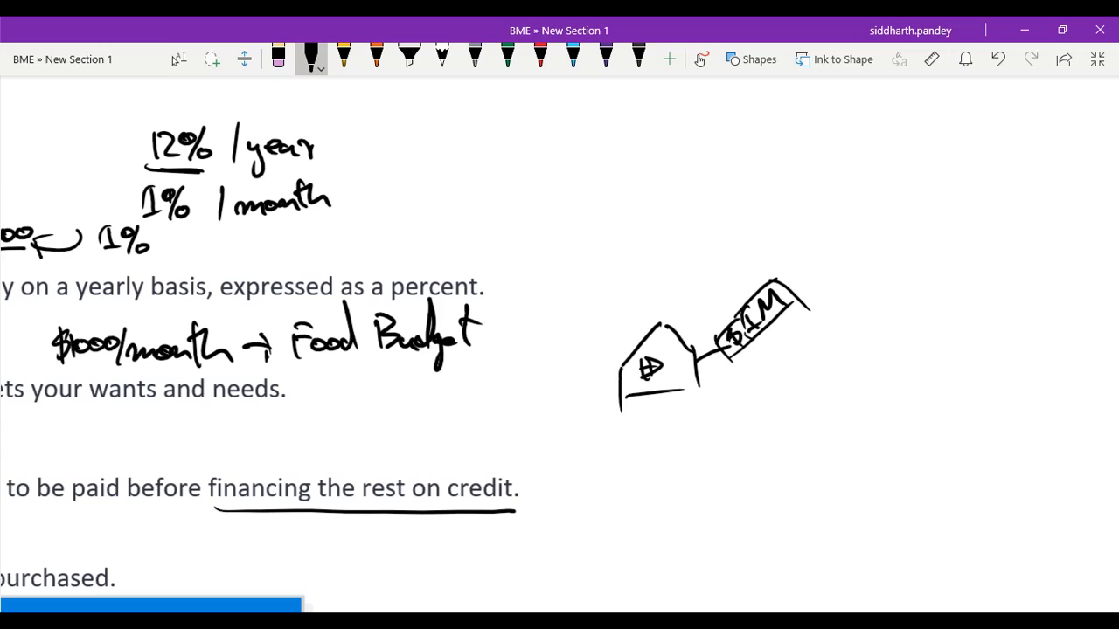
left_click_drag(610, 433, 626, 452)
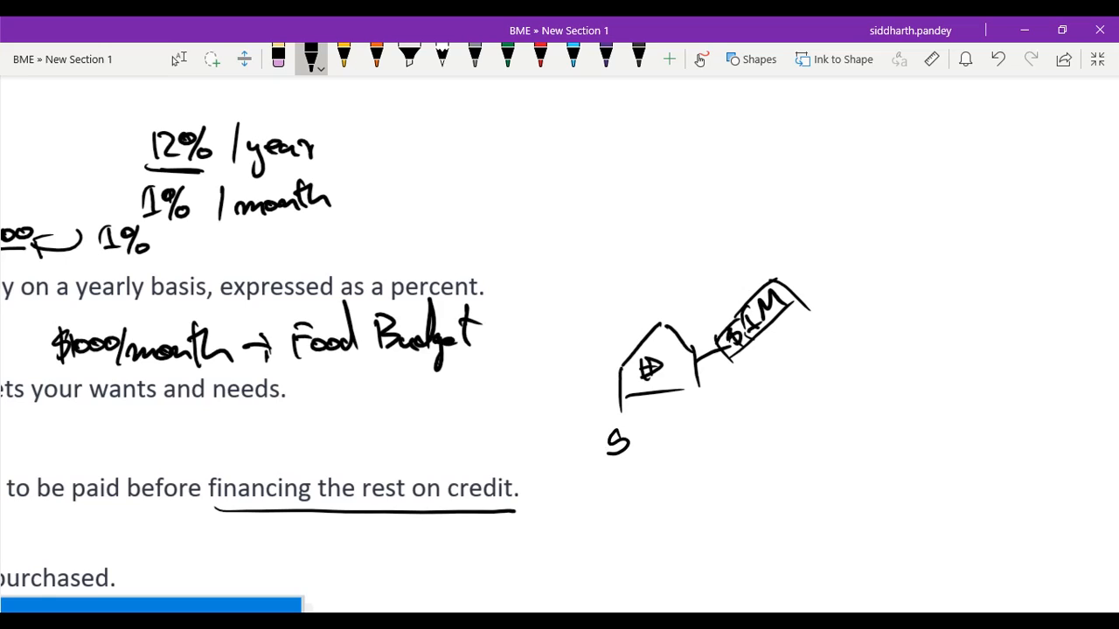
left_click_drag(612, 440, 678, 437)
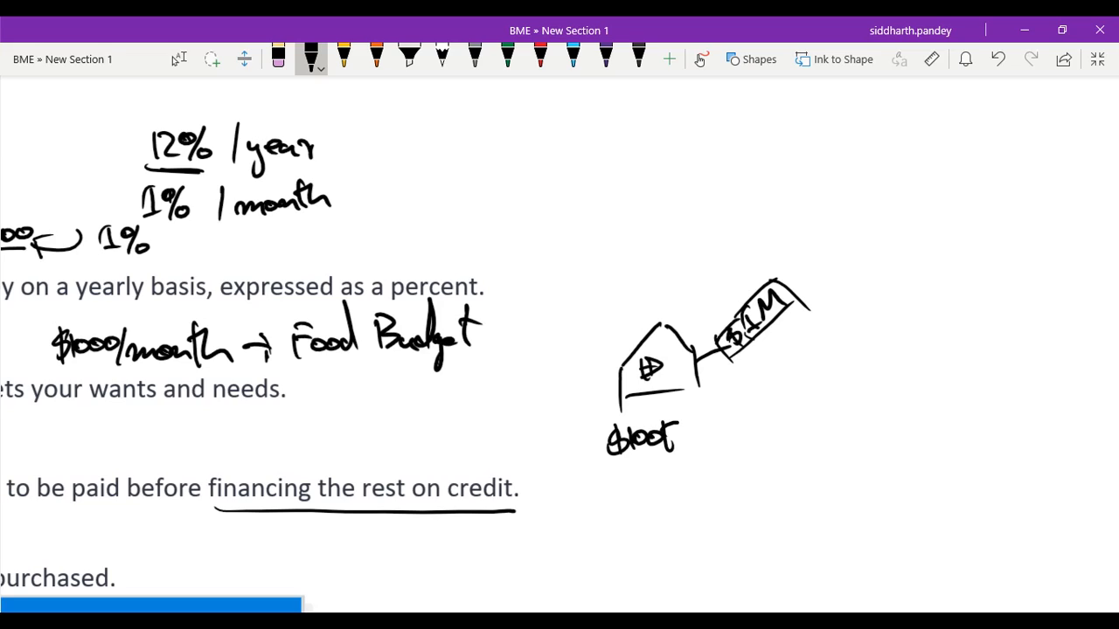
left_click_drag(703, 428, 752, 428)
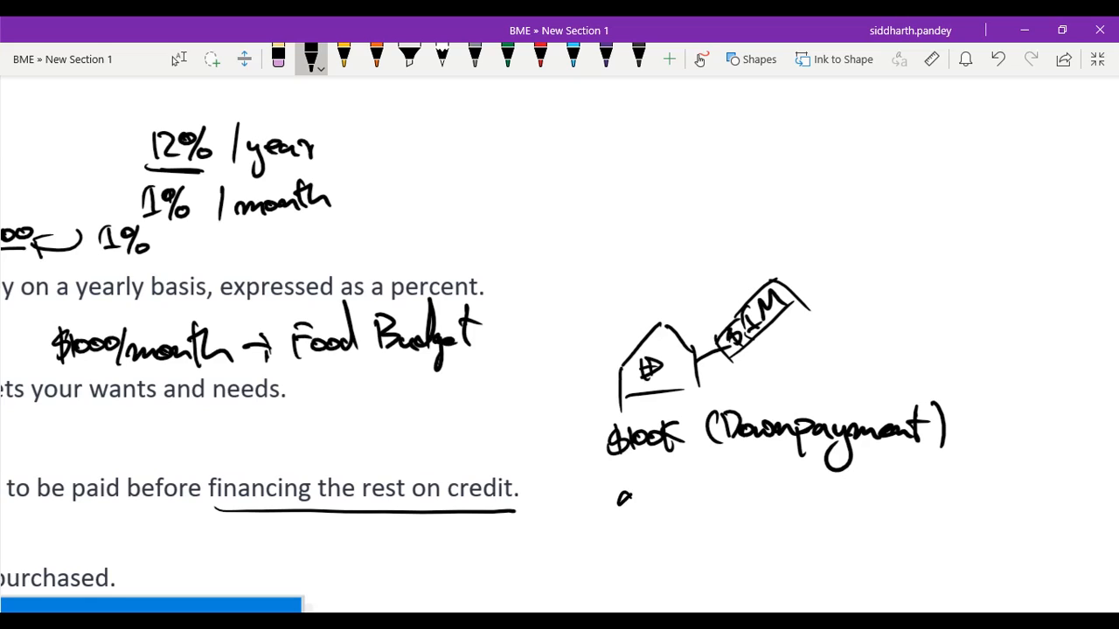
Step: Write the remaining amount on the next line and note it is paid by Installment with a number
left_click_drag(608, 503, 673, 507)
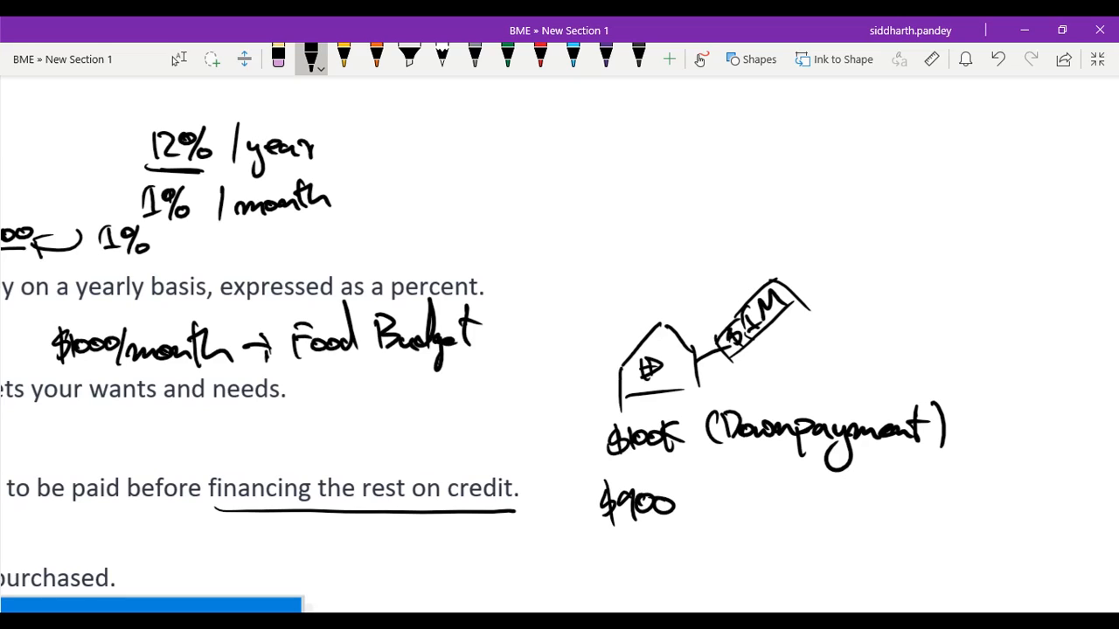
left_click_drag(702, 510, 749, 503)
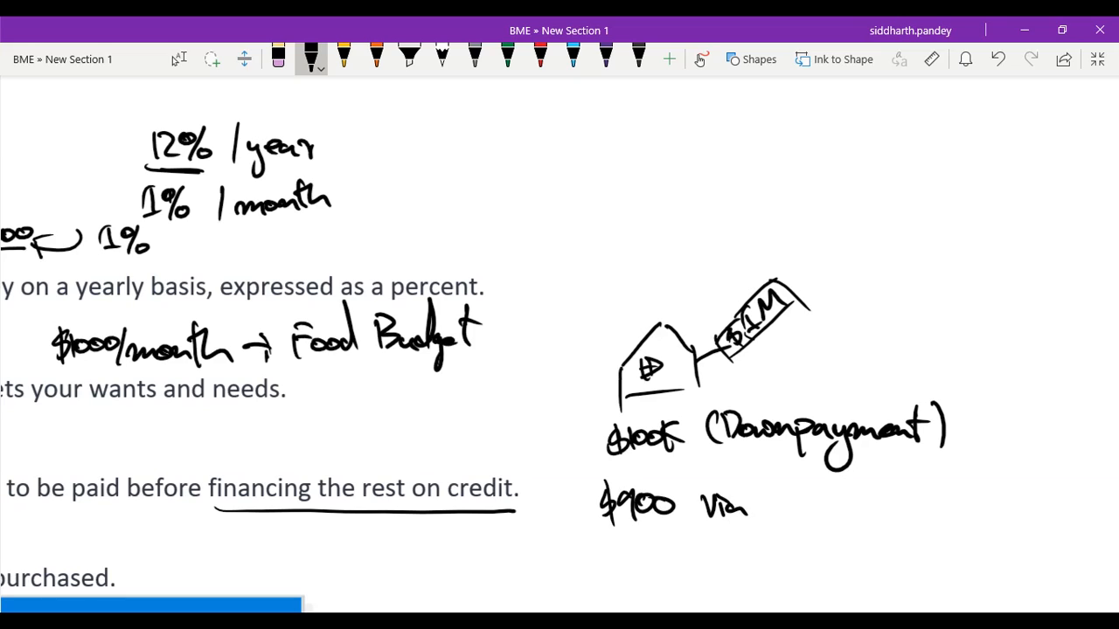
left_click_drag(769, 504, 821, 503)
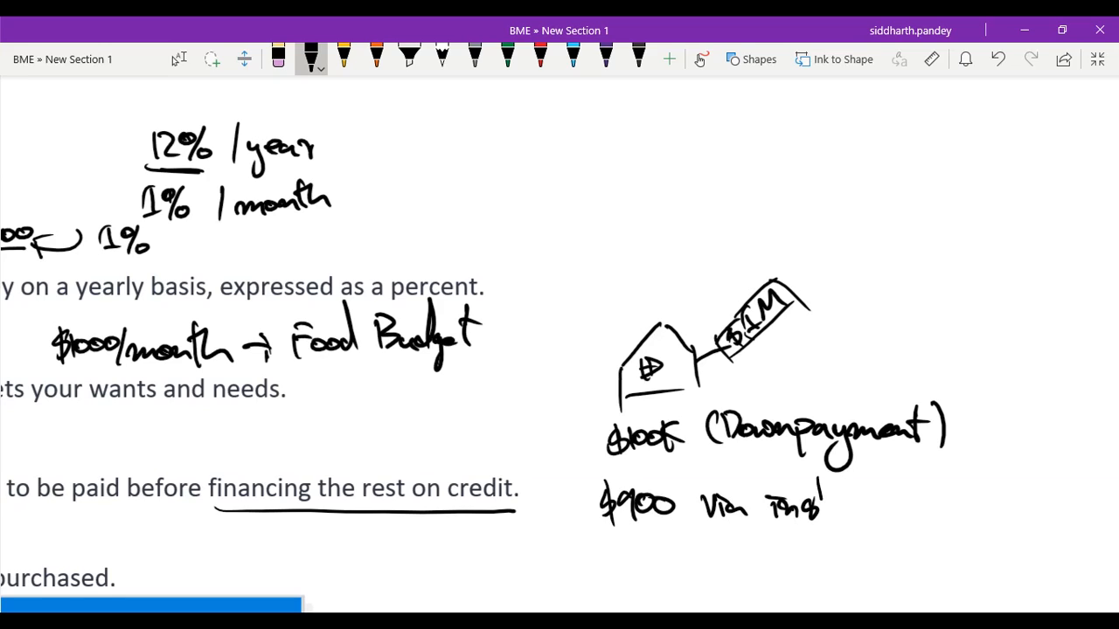
left_click_drag(813, 489, 883, 503)
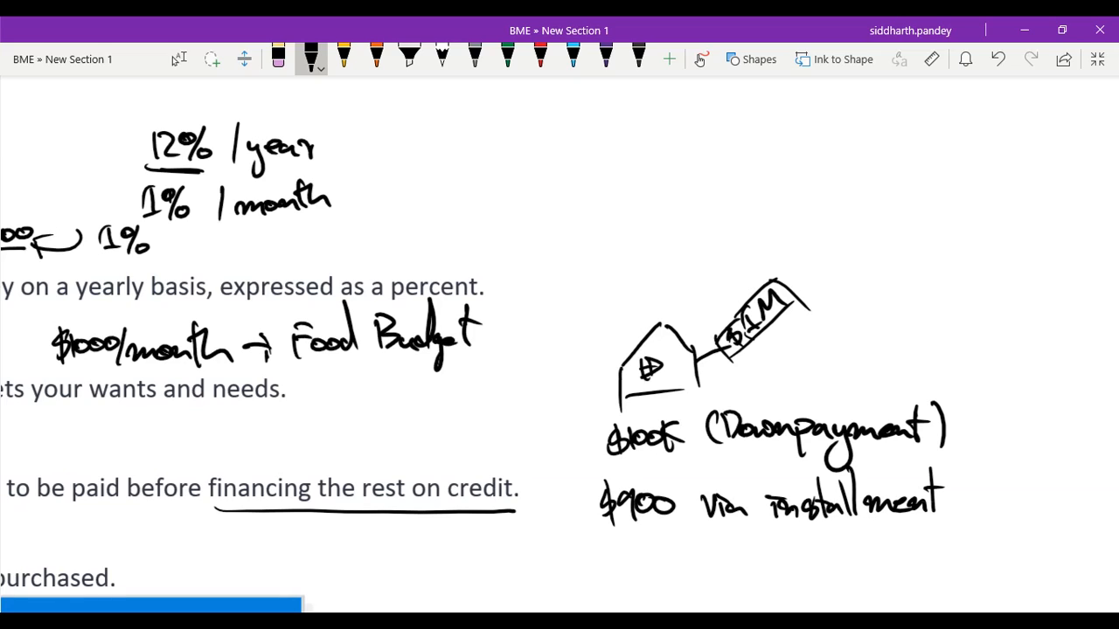
left_click_drag(978, 490, 982, 521)
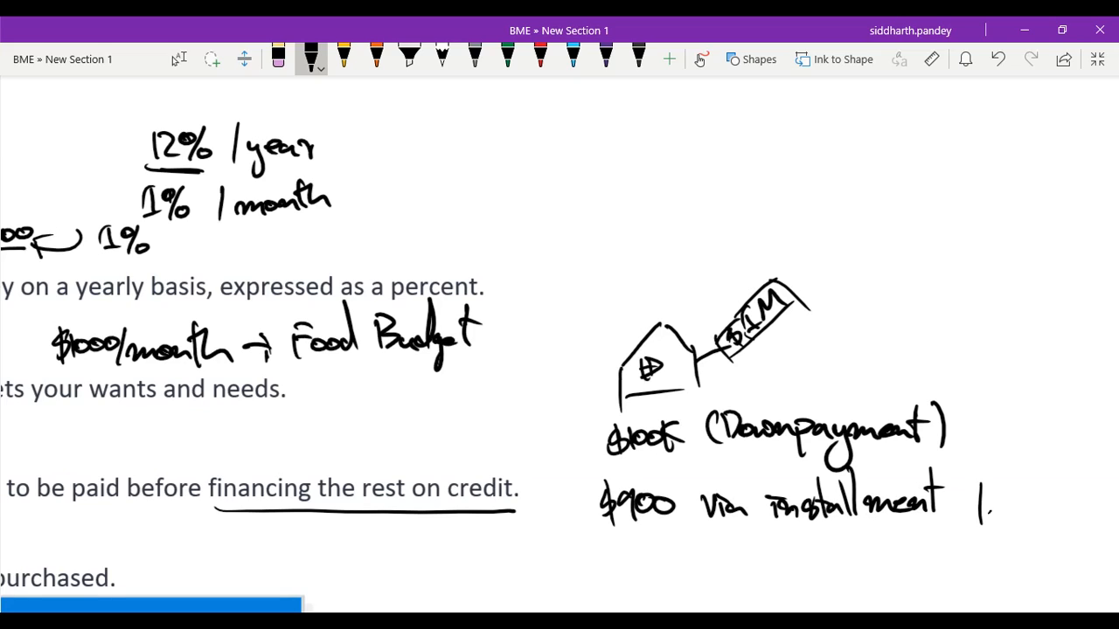
left_click_drag(975, 503, 1040, 521)
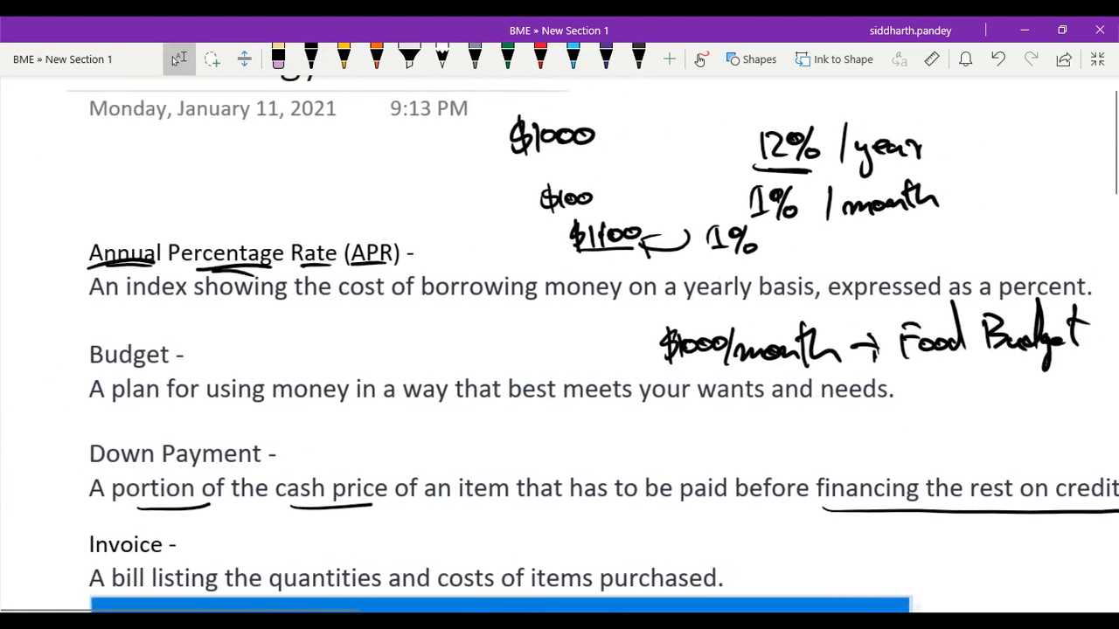
Step: Scroll to the invoice image and bracket its subtotal, tax and total amounts
scroll("down", 3)
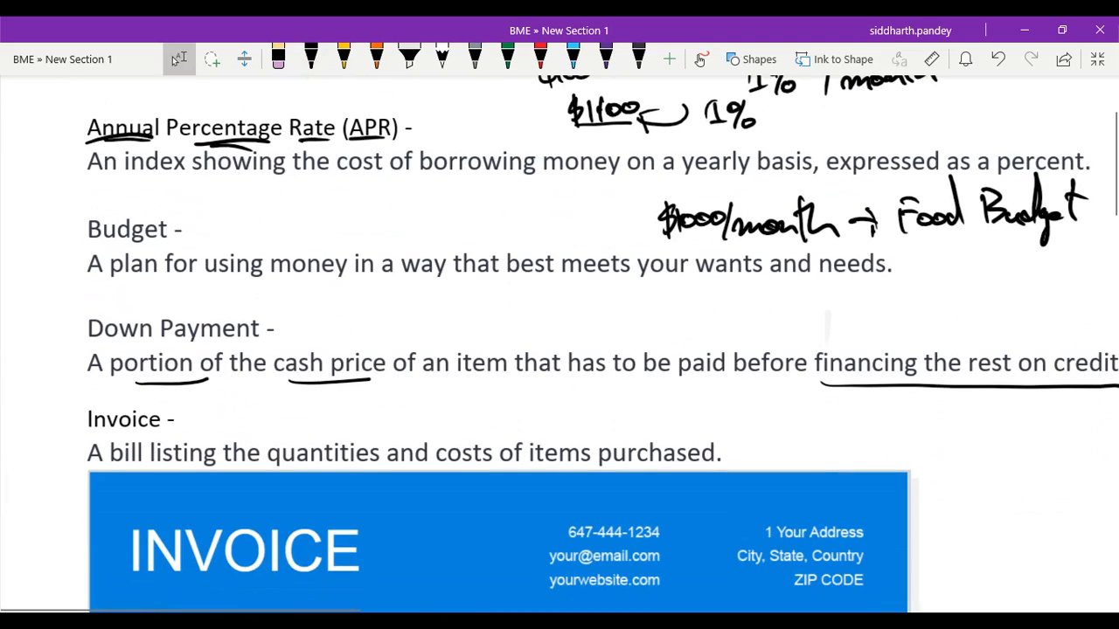
scroll("down", 3)
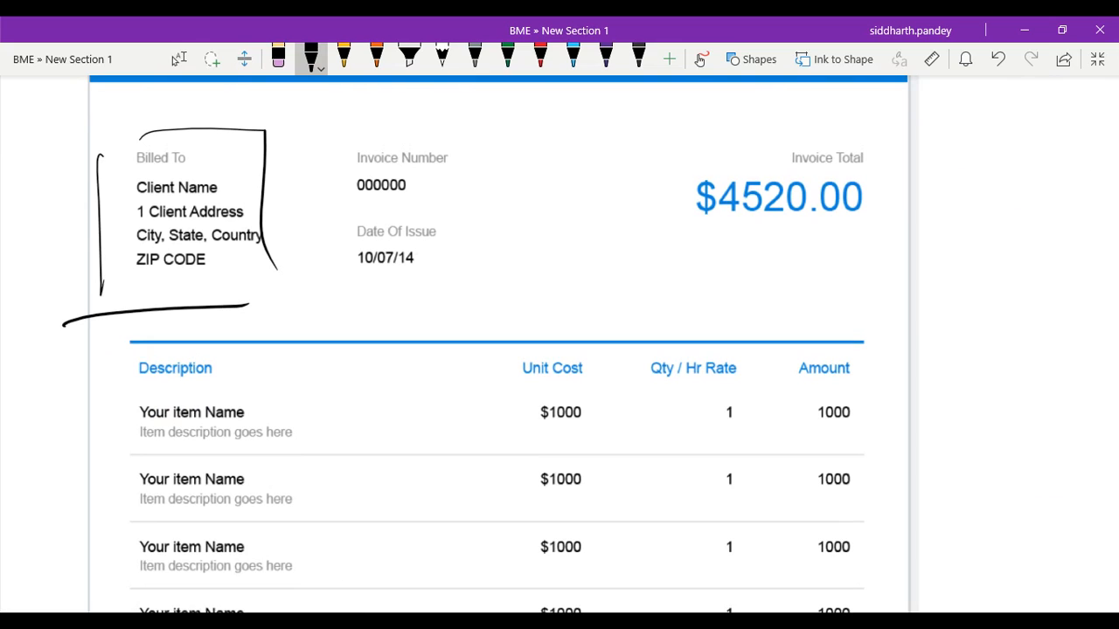
scroll("down", 3)
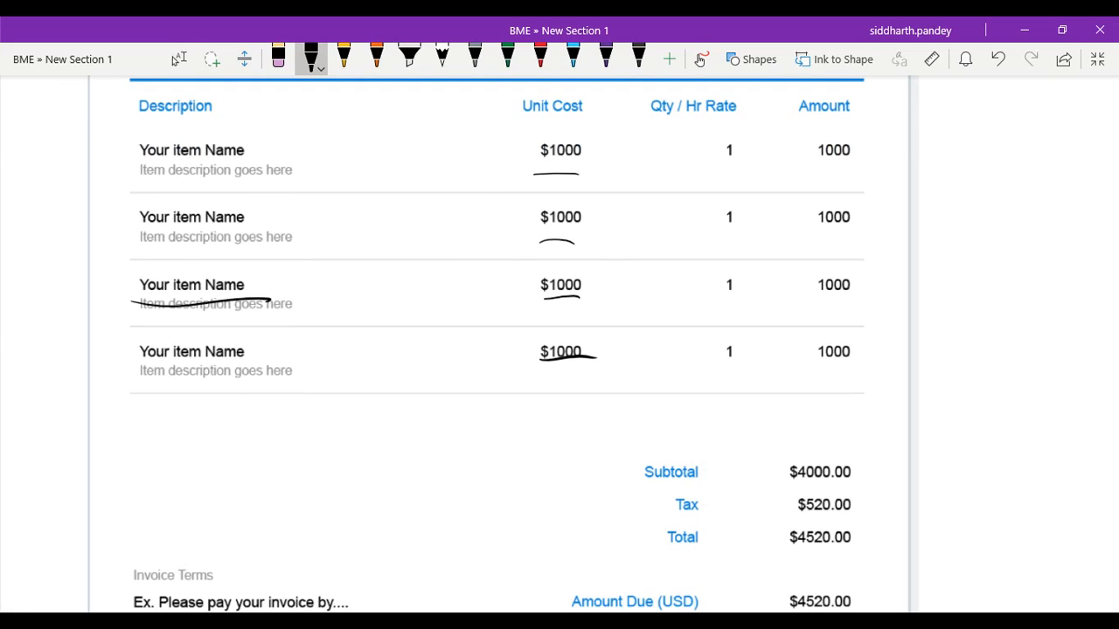
scroll("down", 3)
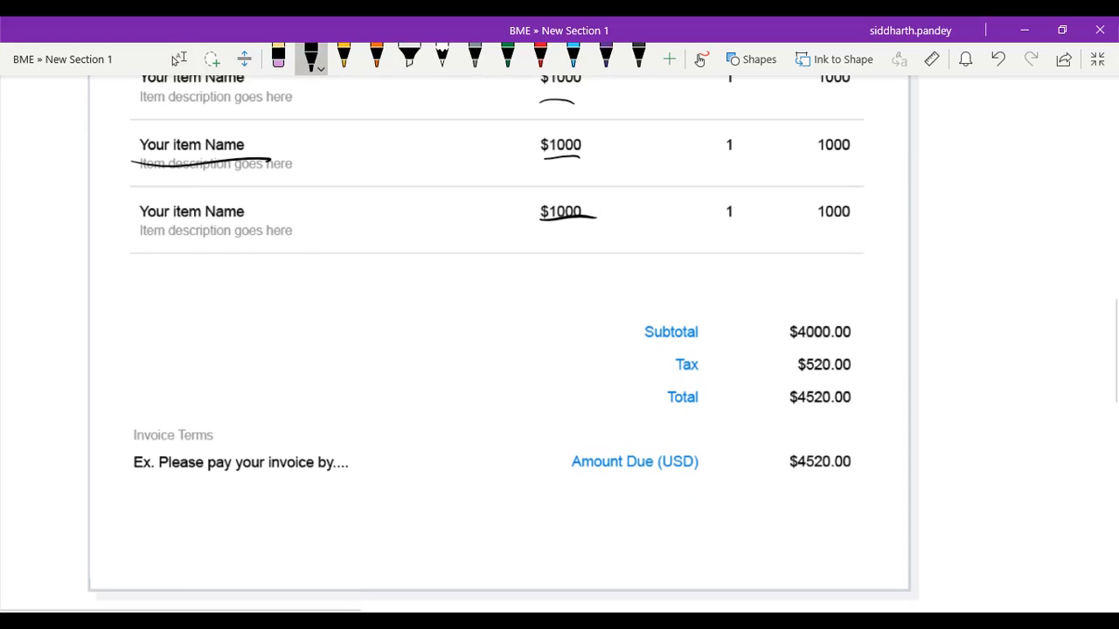
left_click_drag(790, 340, 860, 411)
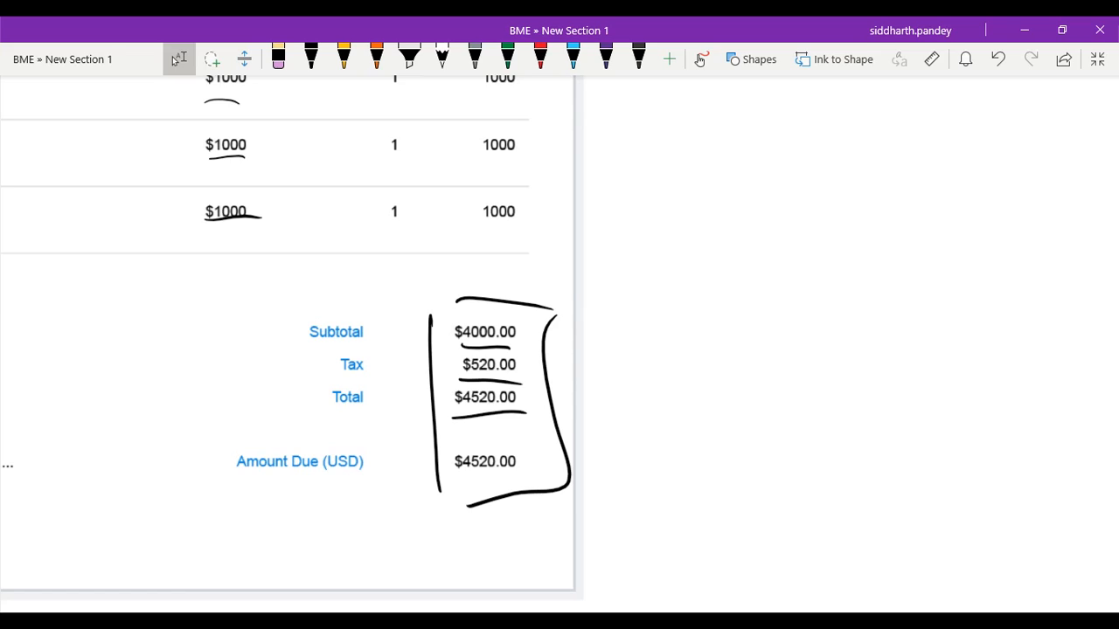
Step: With the black pen, draw an arrow from the totals and write 'Bill which you have to pay'
left_click(312, 59)
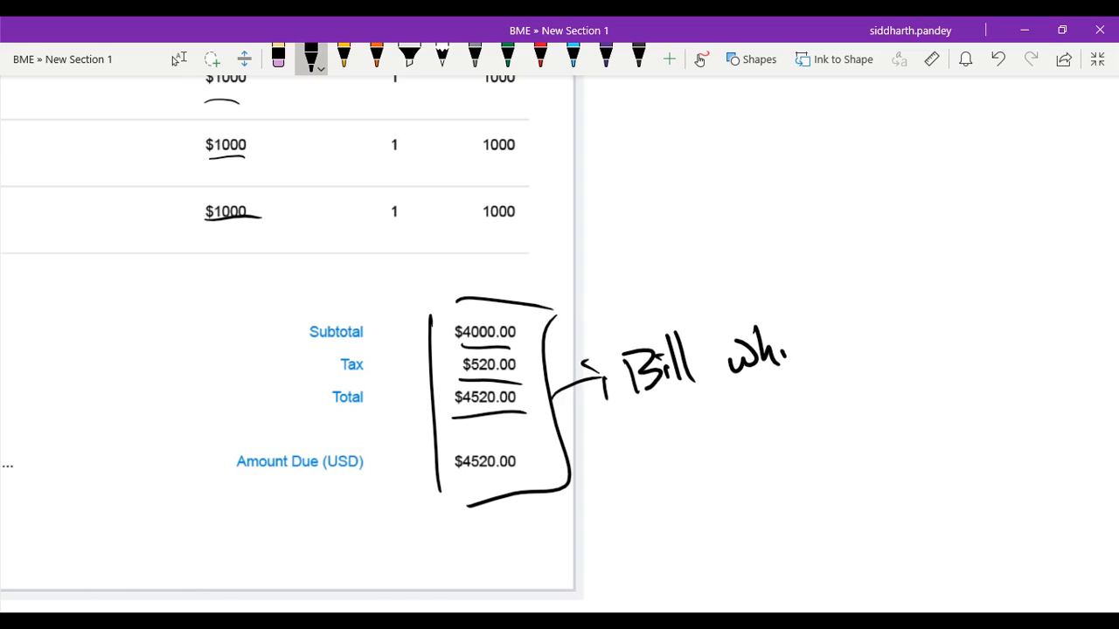
left_click_drag(787, 349, 918, 367)
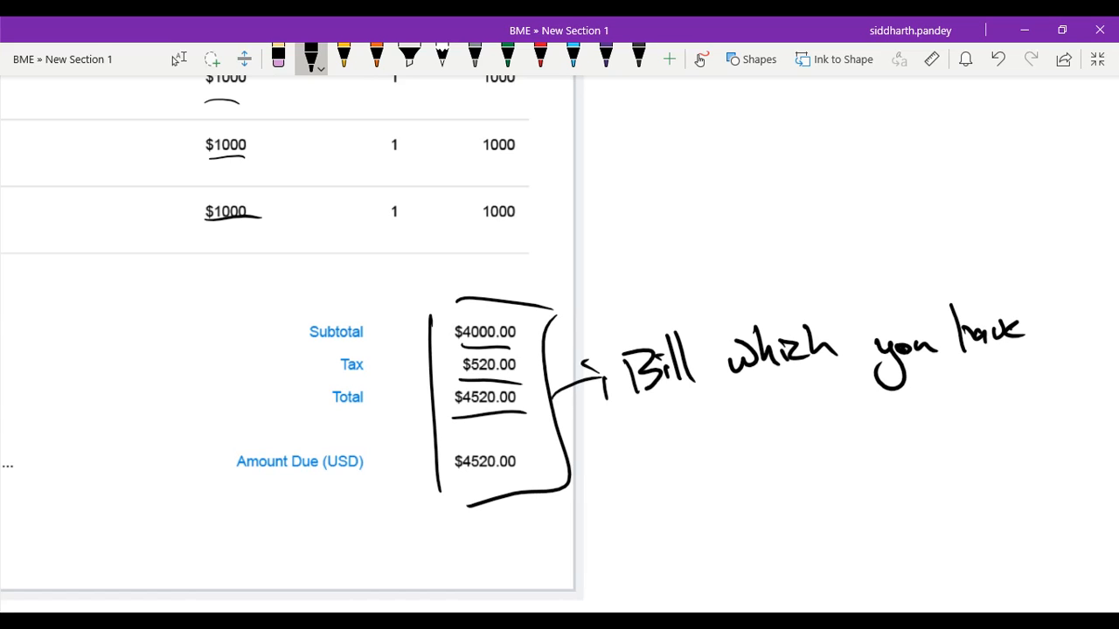
left_click_drag(717, 428, 839, 446)
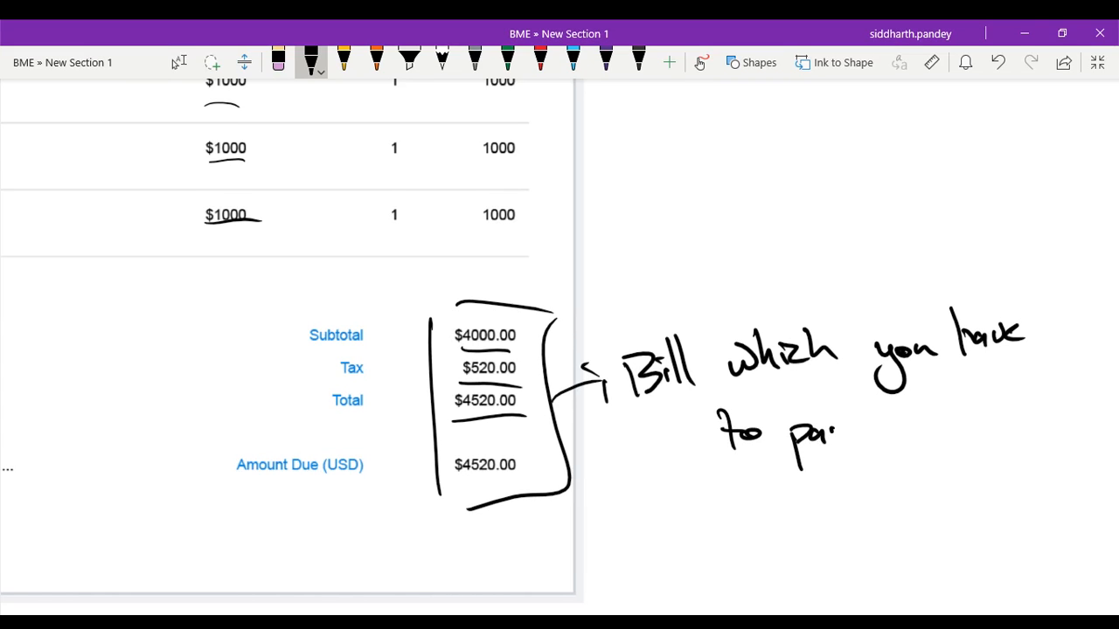